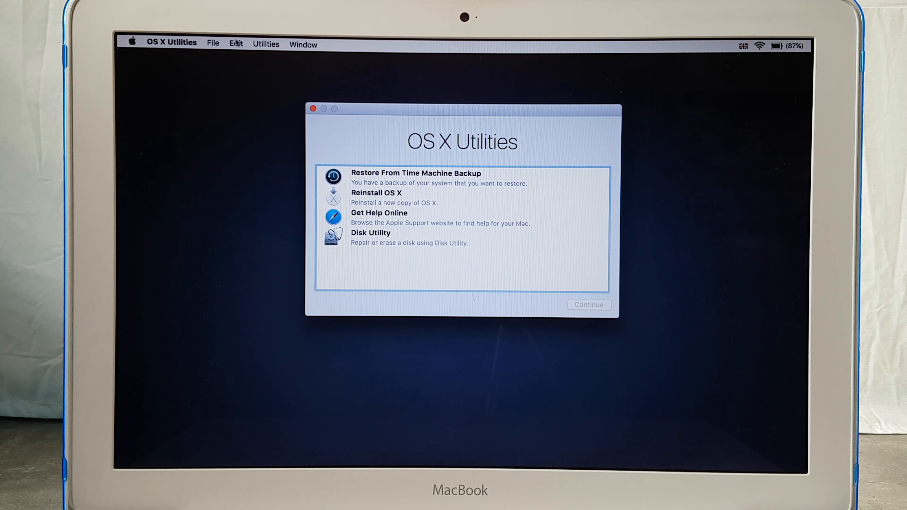
- Reveal the Utilities menu listing the extra recovery tools, Terminal among them
left_click(266, 44)
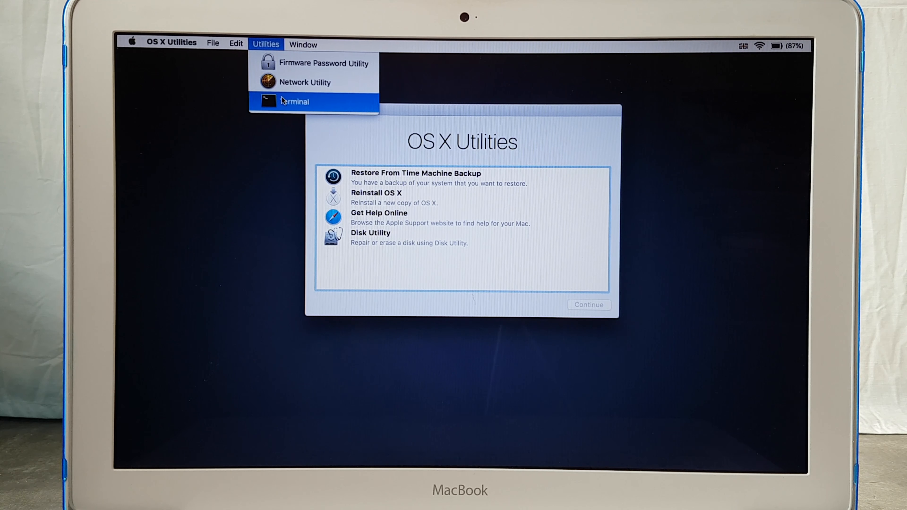
- Run resetpassword in Terminal to bring up the Reset Password utility
left_click(294, 101)
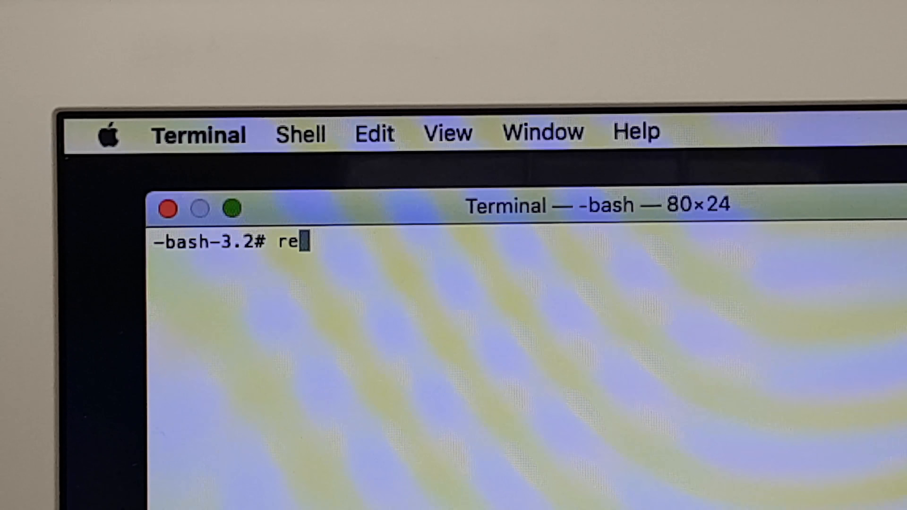
type("setpass")
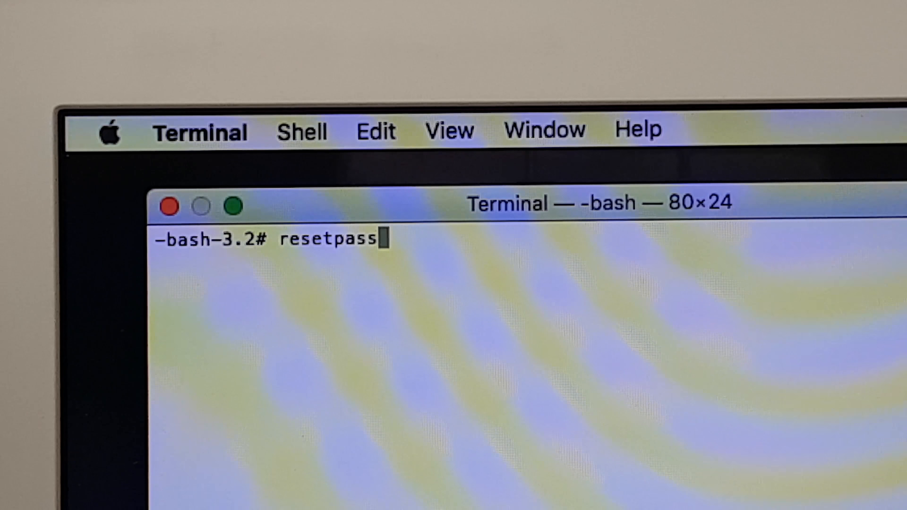
type("word")
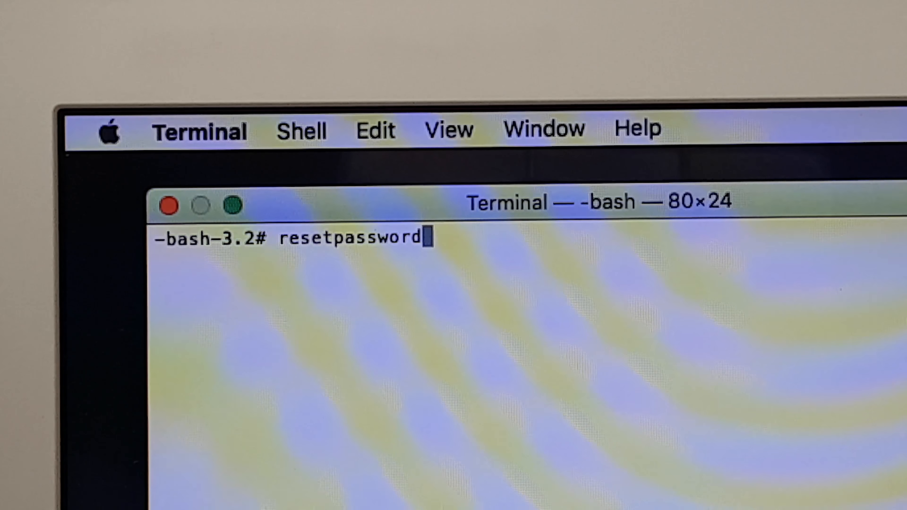
key("Return")
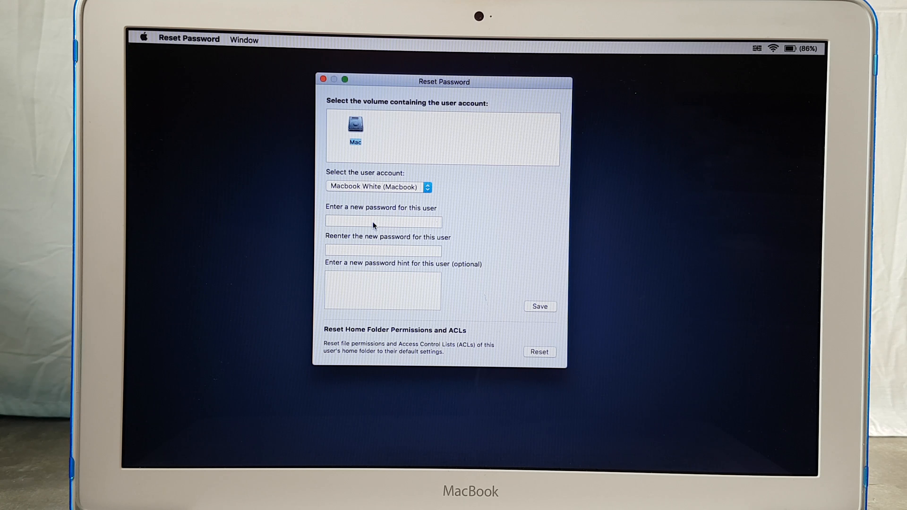
left_click(383, 222)
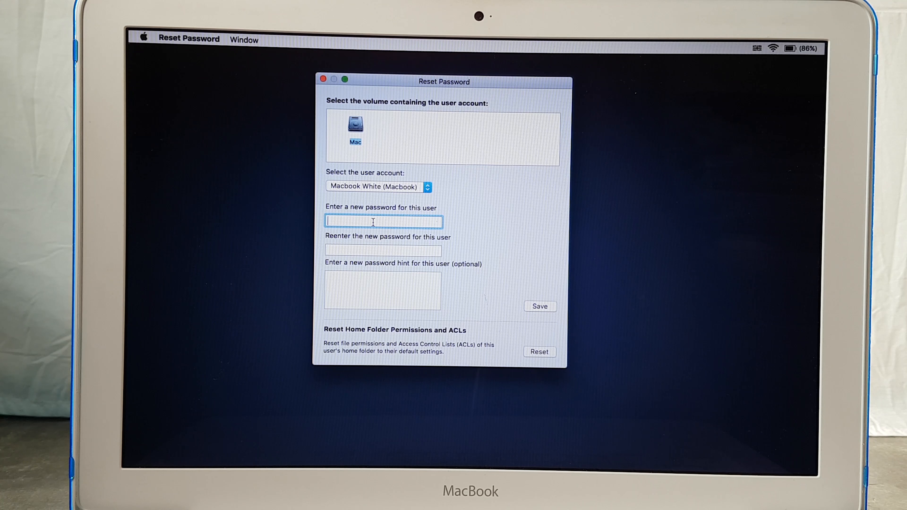
type("•")
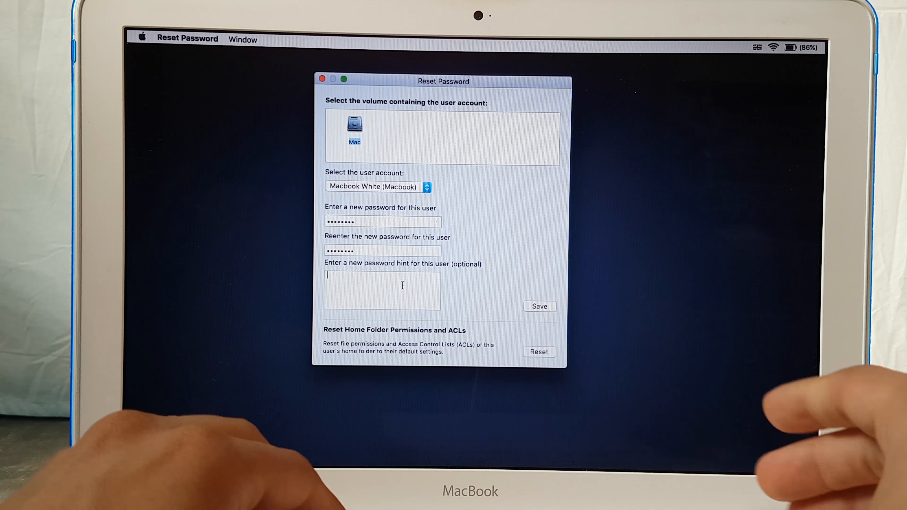
type("password ispassword")
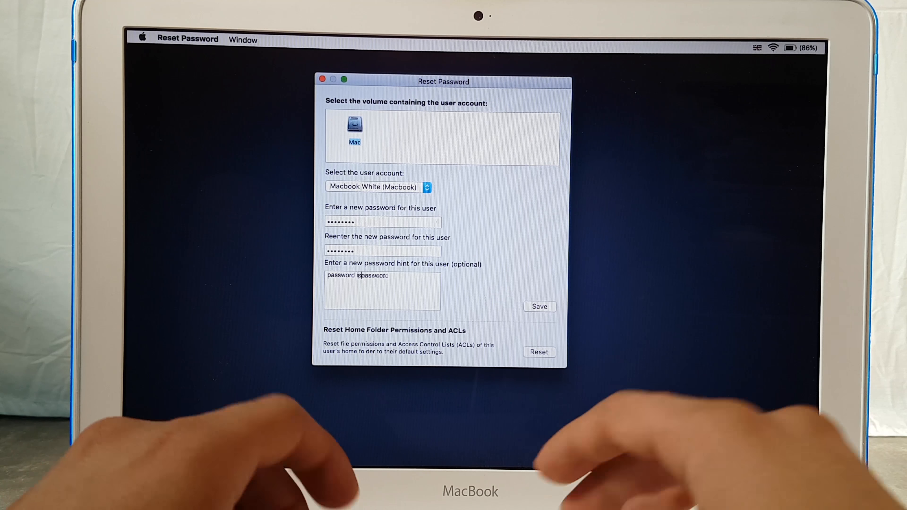
left_click(539, 307)
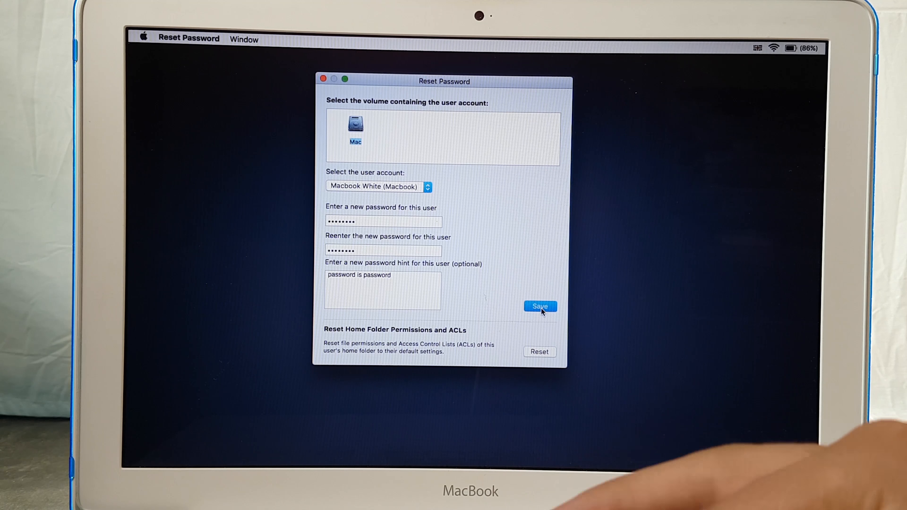
left_click(539, 306)
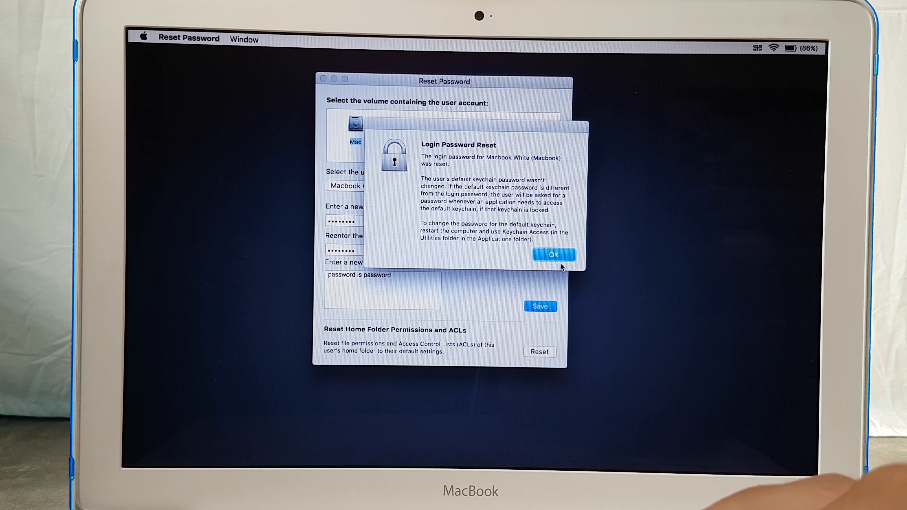
left_click(552, 255)
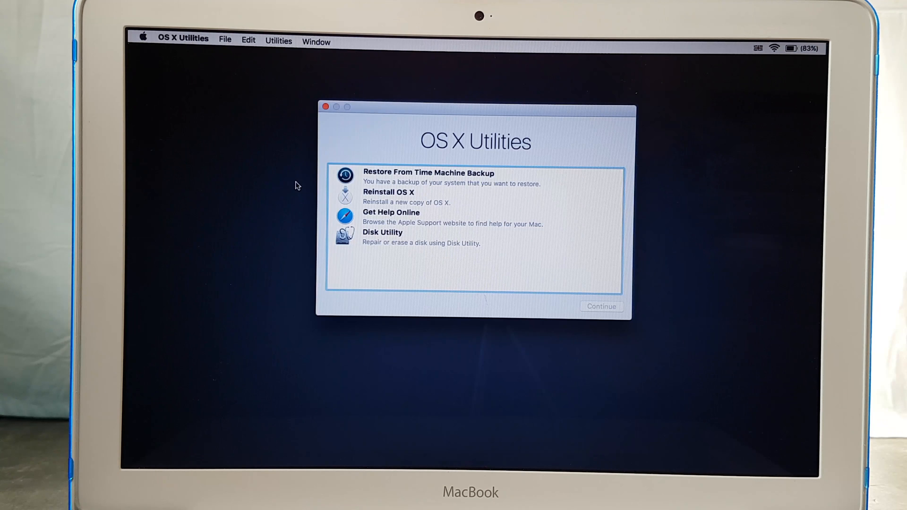
- Restart the Mac from the Apple menu to reach the login screen
left_click(143, 38)
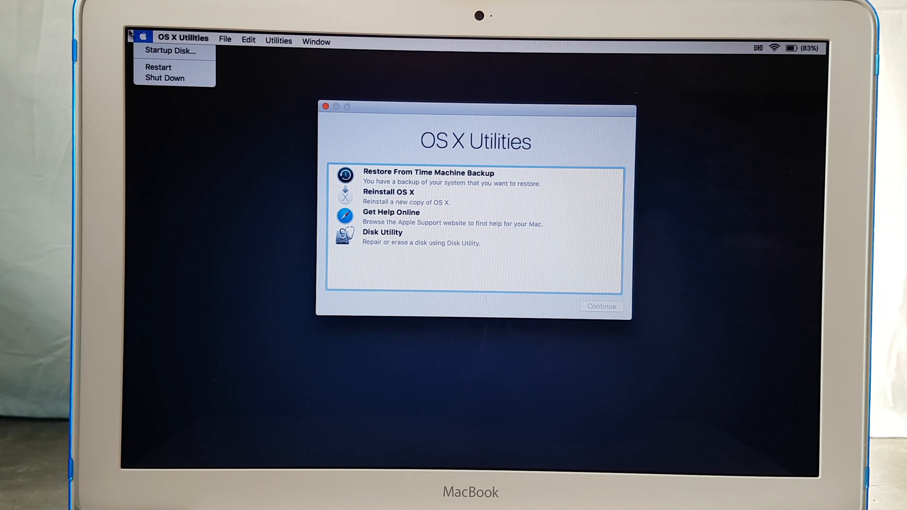
left_click(157, 67)
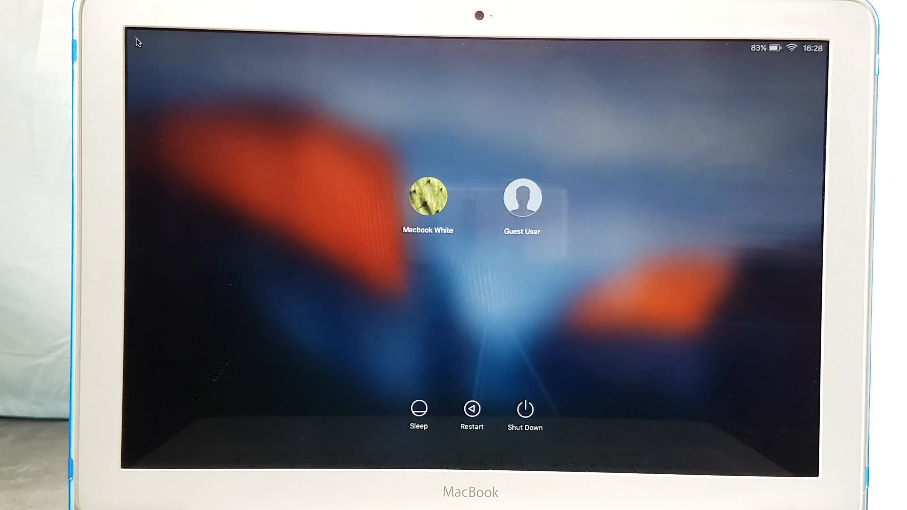
mouse_move(249, 57)
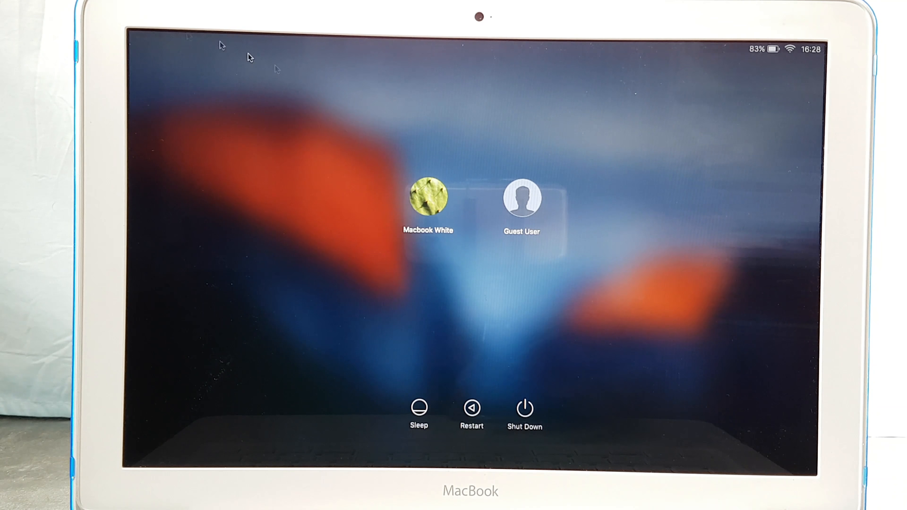
left_click(428, 199)
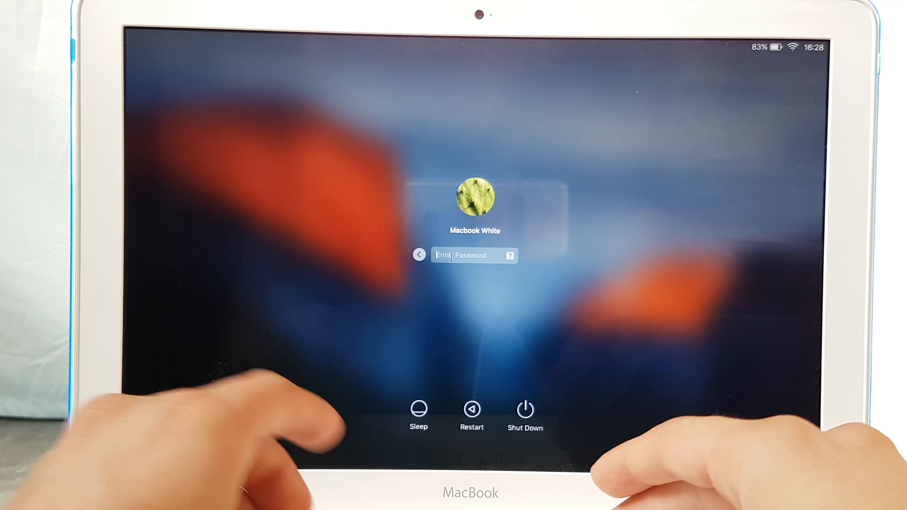
type("password")
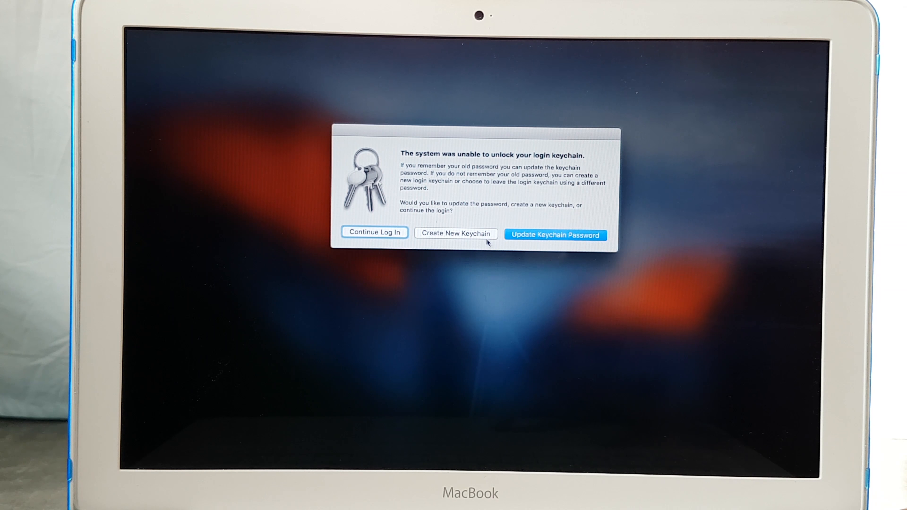
mouse_move(479, 237)
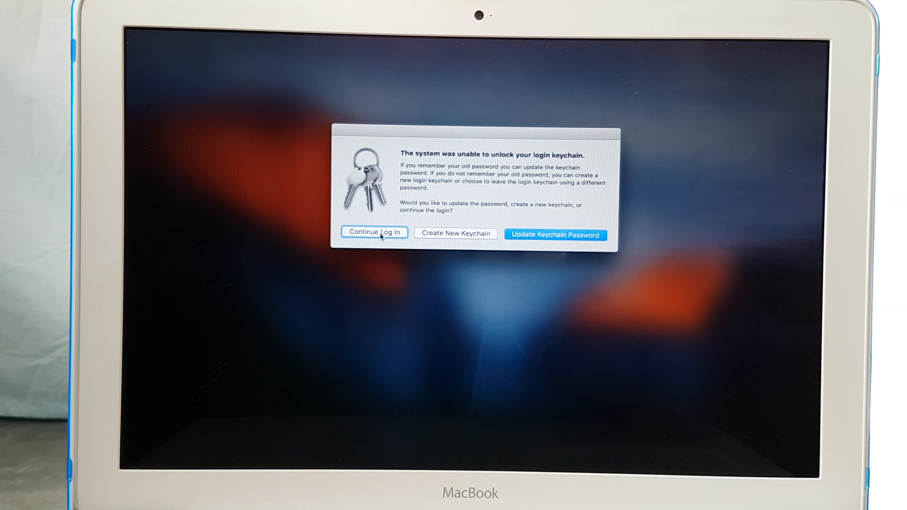
- Continue Log In past the keychain alert to reach the El Capitan desktop
left_click(373, 232)
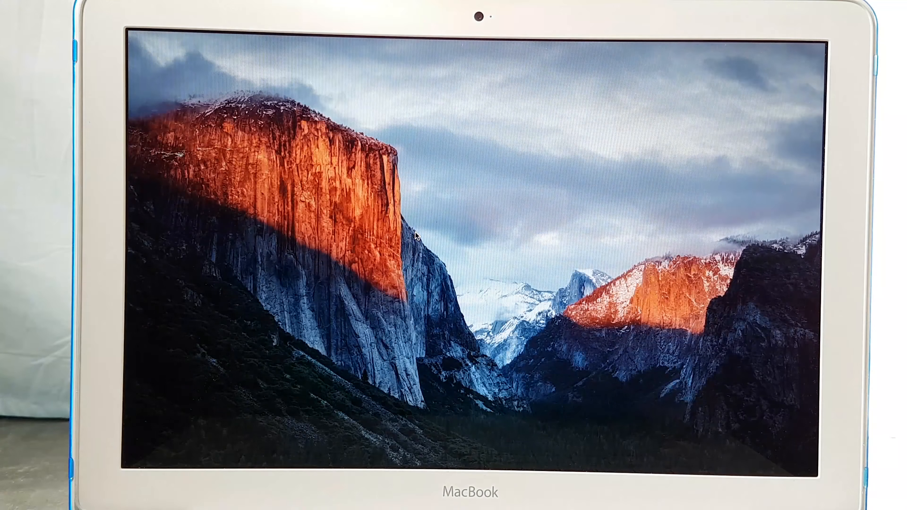